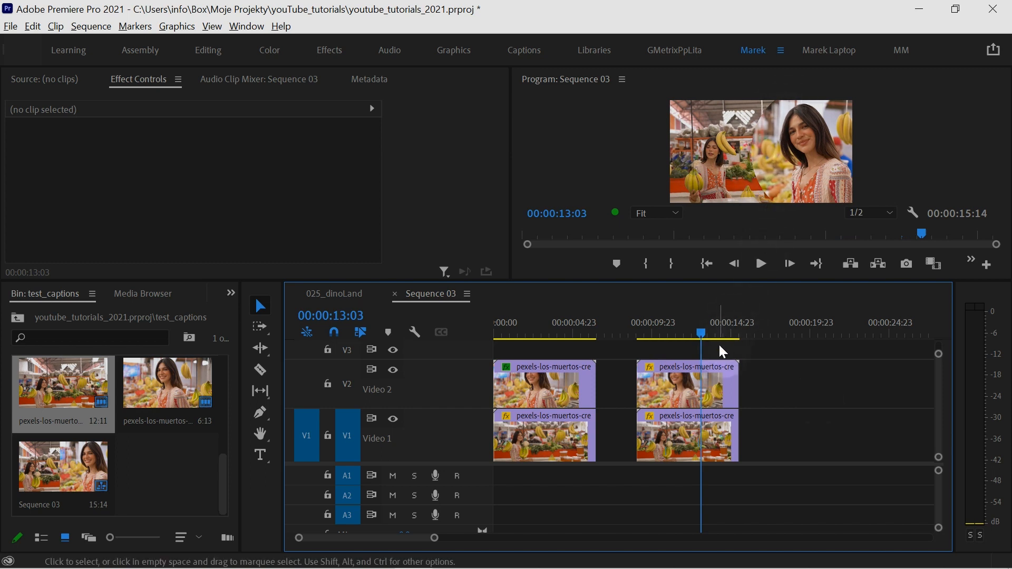
- Draw a grey-filled shape in the Program Monitor, creating a Graphic clip on V3 at the playhead
{"action": "left_click", "coordinate": [259, 412]}
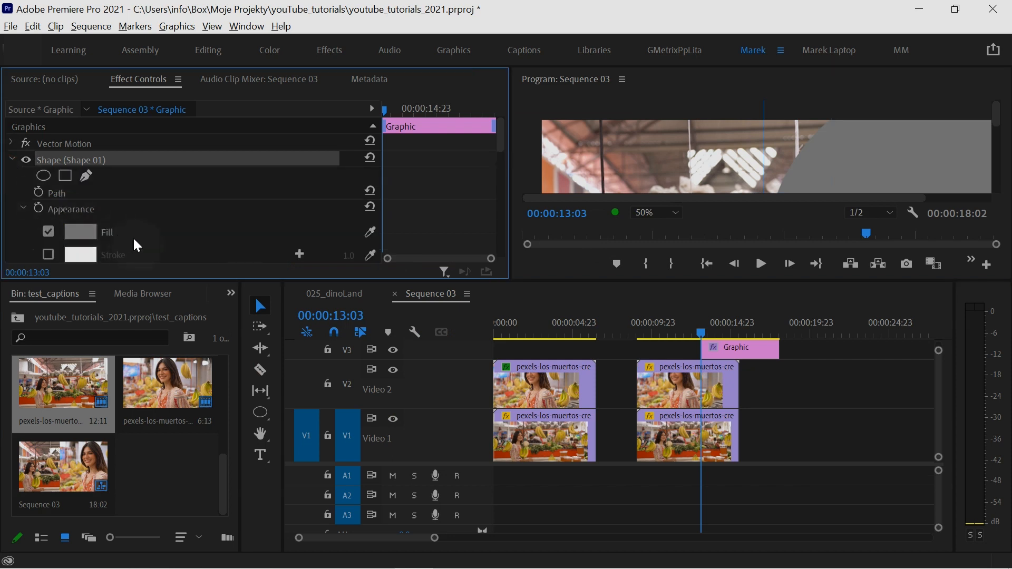
{"action": "left_click", "coordinate": [674, 213]}
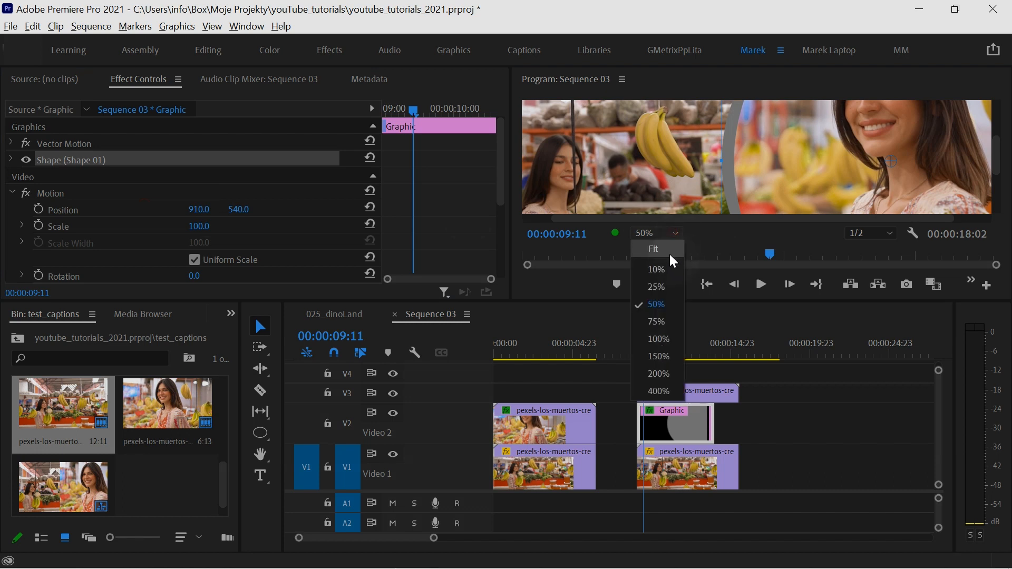